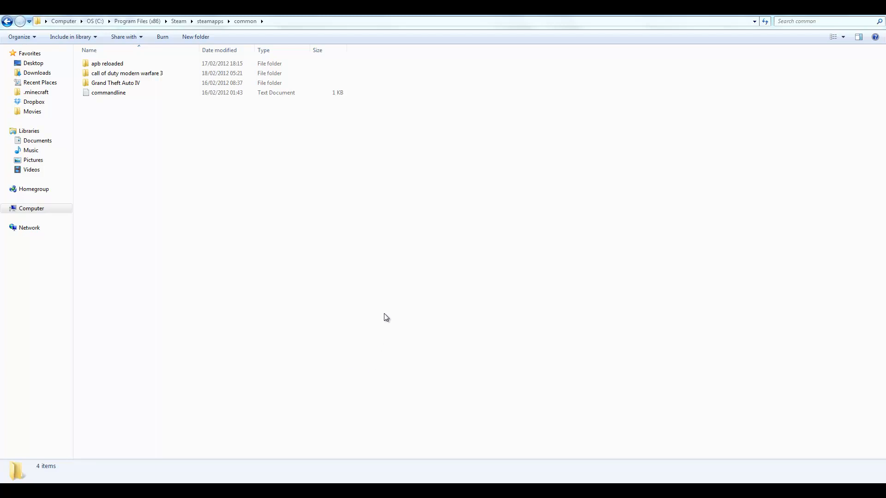
{"action": "mouse_move", "coordinate": [315, 261]}
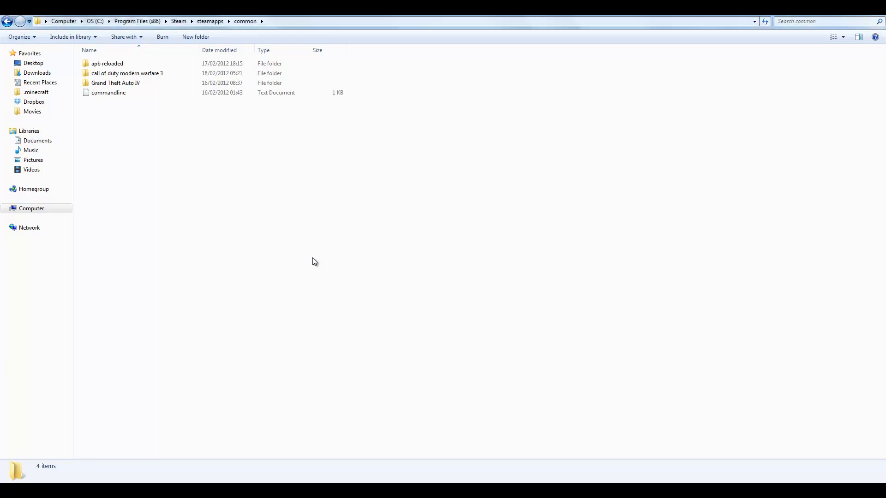
{"action": "mouse_move", "coordinate": [195, 109]}
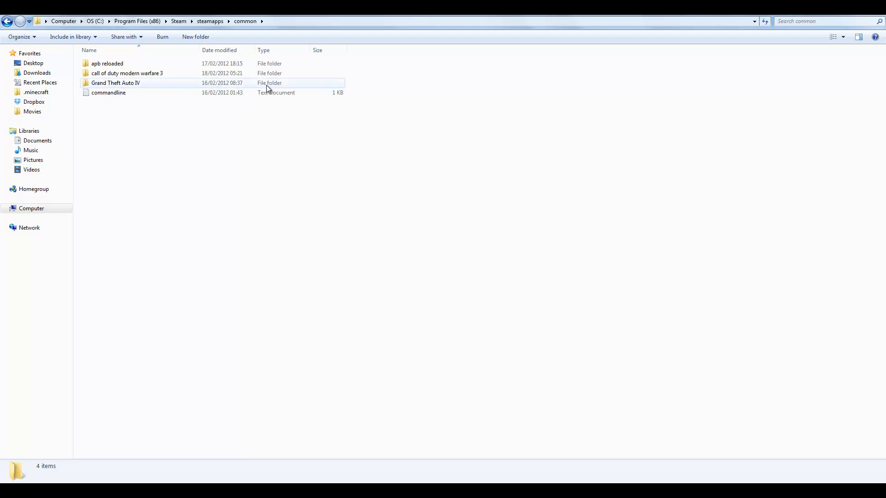
Step: Move the commandline text file into Grand Theft Auto IV\GTAIV and rename it commandline2
{"action": "double_click", "coordinate": [115, 82]}
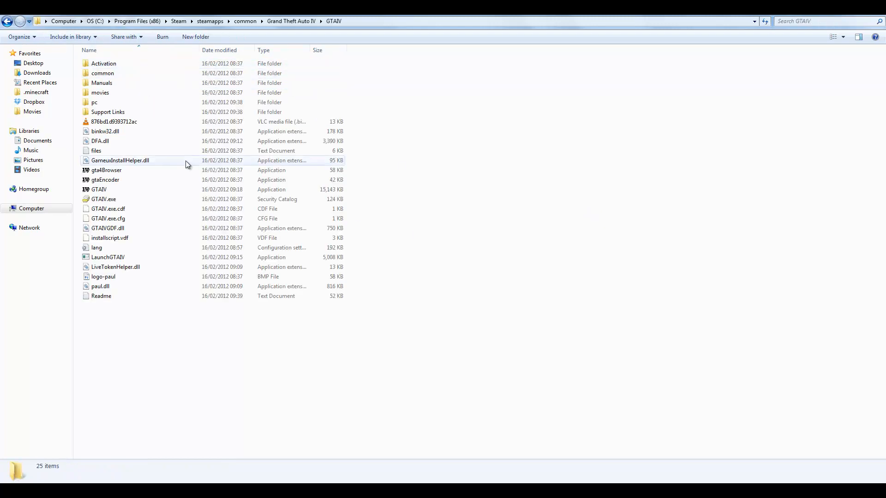
{"action": "left_click", "coordinate": [98, 190]}
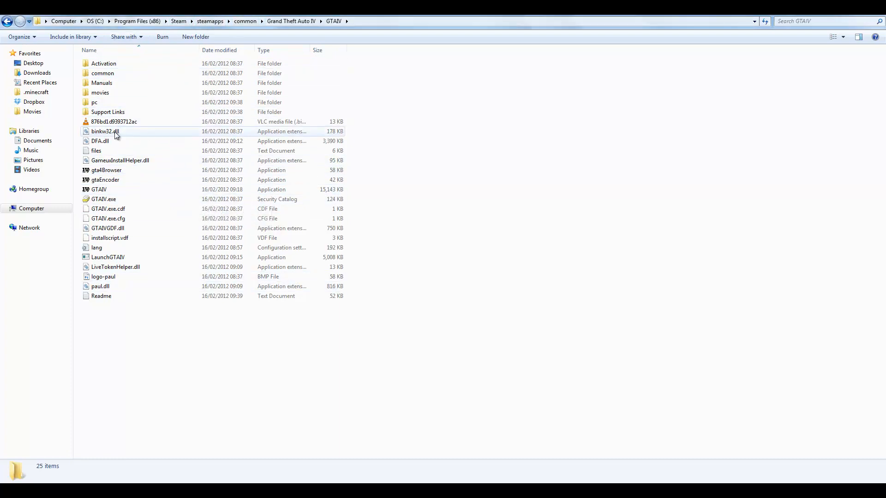
{"action": "mouse_move", "coordinate": [164, 139]}
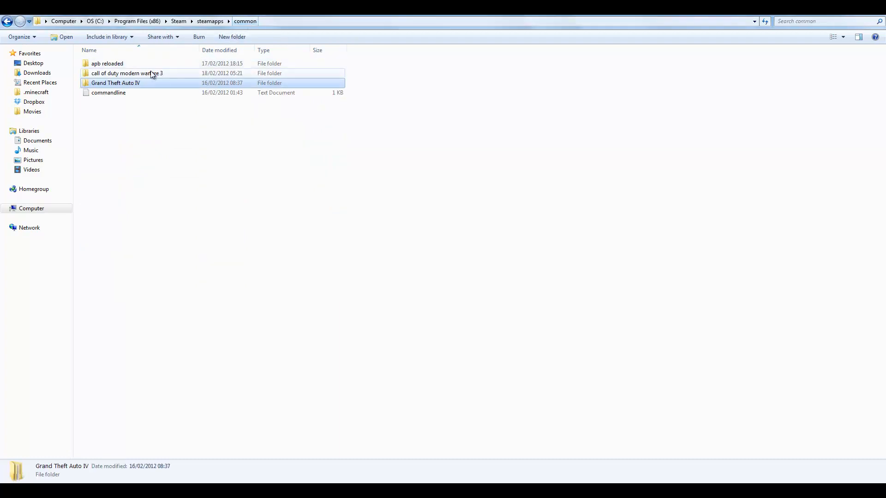
{"action": "left_click", "coordinate": [108, 92]}
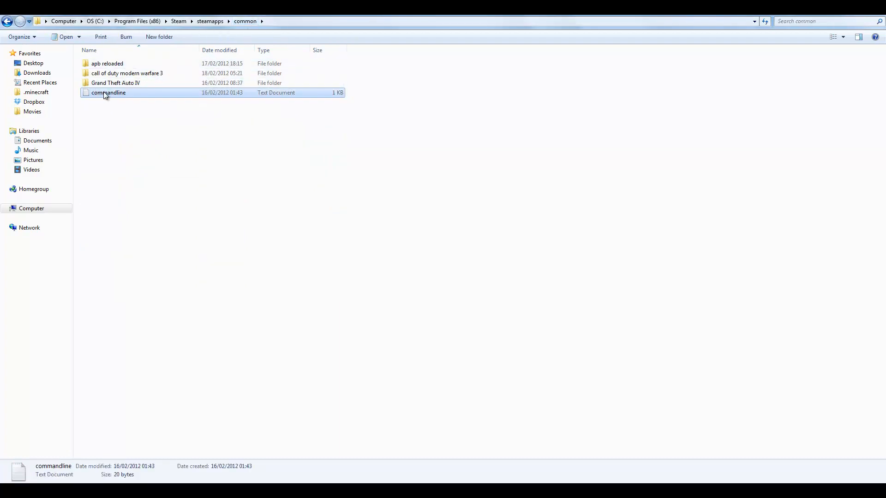
{"action": "double_click", "coordinate": [115, 82]}
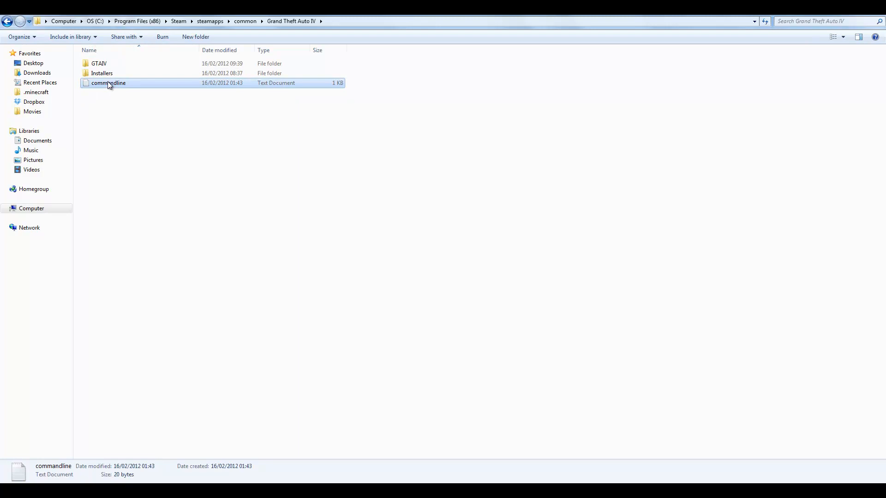
{"action": "double_click", "coordinate": [99, 63]}
{"action": "type", "text": "commandline2"}
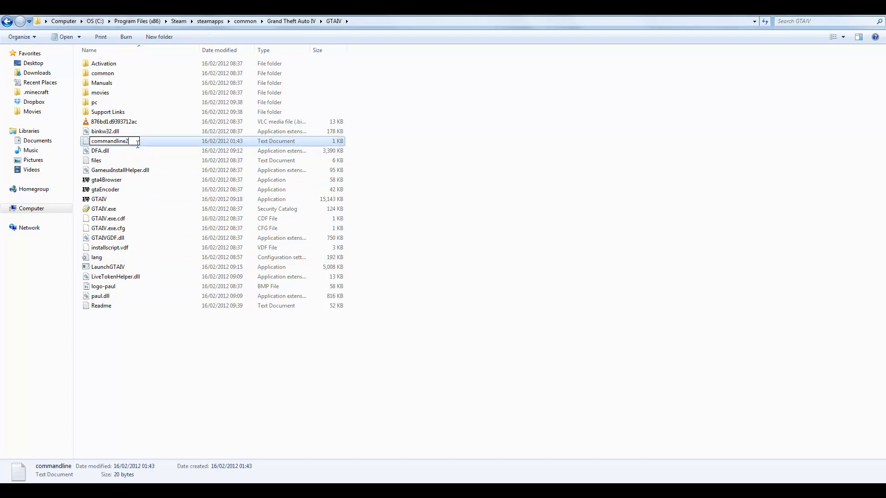
Step: Create a new empty Text Document in the GTAIV folder named commandline
{"action": "right_click", "coordinate": [280, 339]}
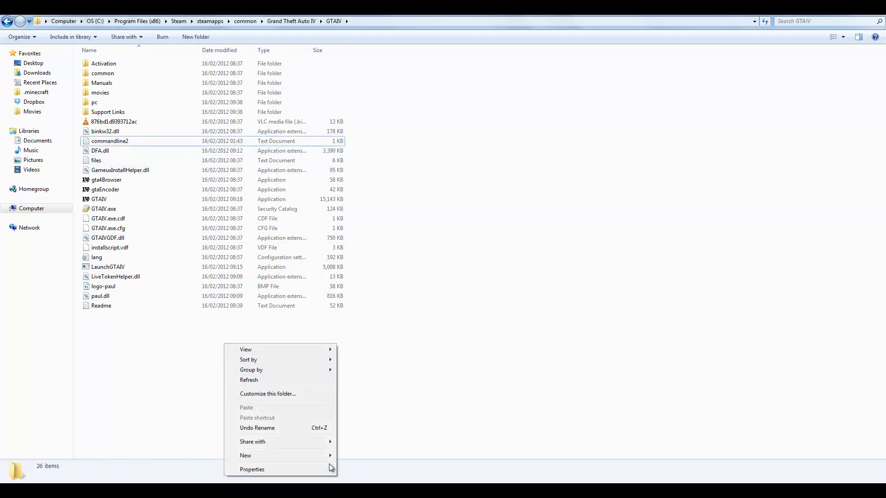
{"action": "mouse_move", "coordinate": [246, 455]}
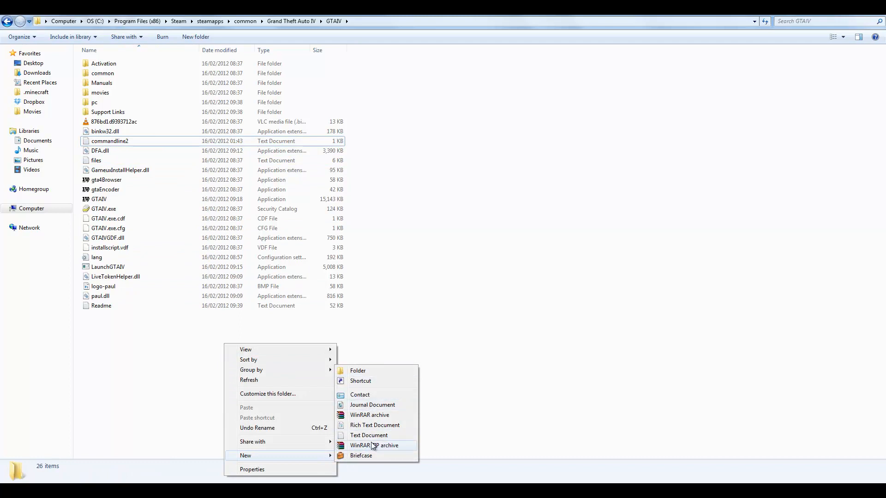
{"action": "left_click", "coordinate": [368, 435]}
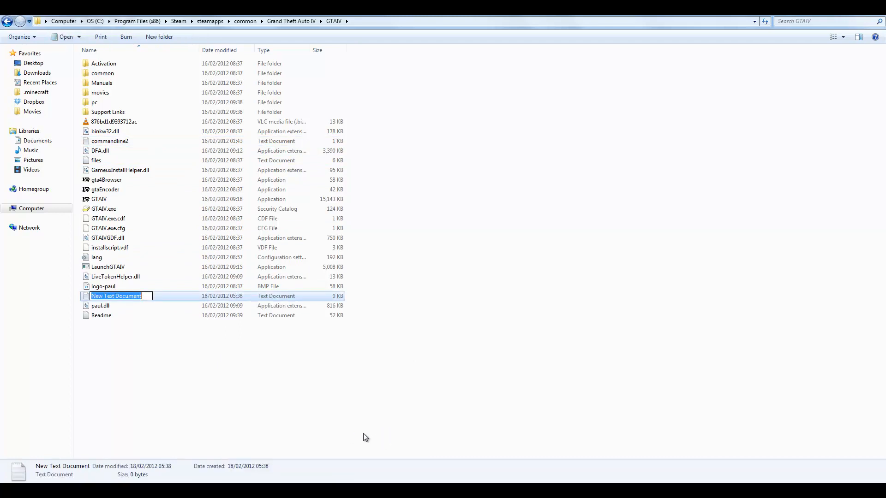
{"action": "type", "text": "commandline"}
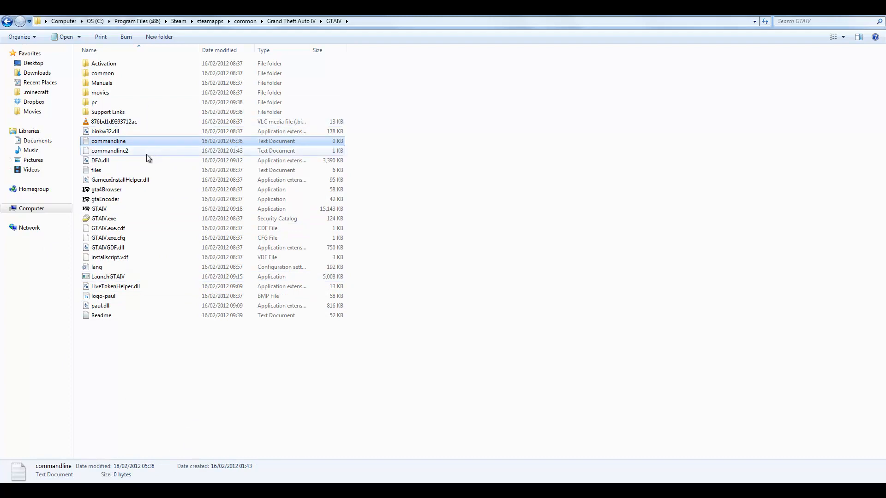
Step: Copy -availablevidmem 2.0 from commandline2 into commandline, save it and close Notepad
{"action": "double_click", "coordinate": [109, 140]}
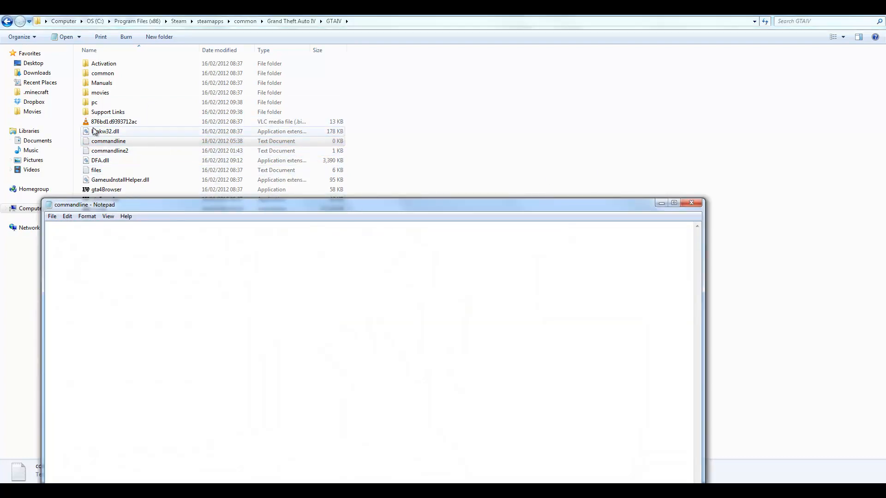
{"action": "double_click", "coordinate": [110, 150]}
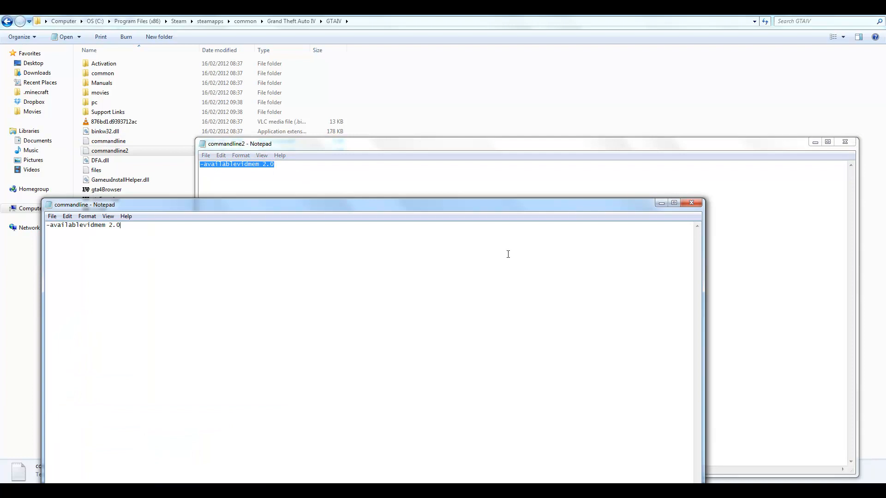
{"action": "left_click", "coordinate": [691, 202]}
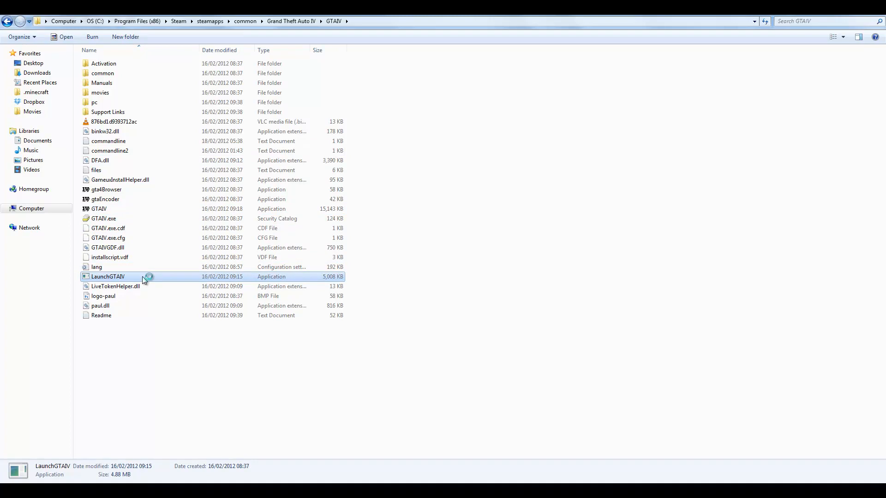
Step: Launch GTA IV via LaunchGTAIV and sign in with Play in Social Club
{"action": "double_click", "coordinate": [107, 276]}
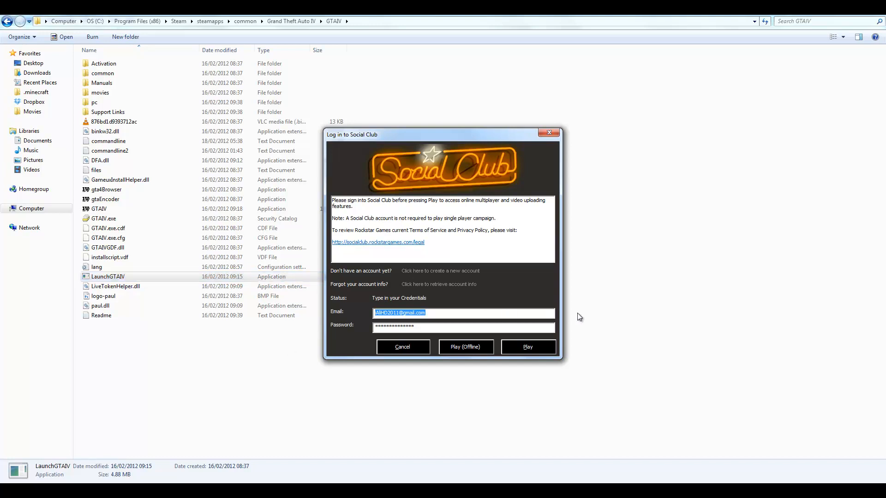
{"action": "left_click", "coordinate": [527, 346]}
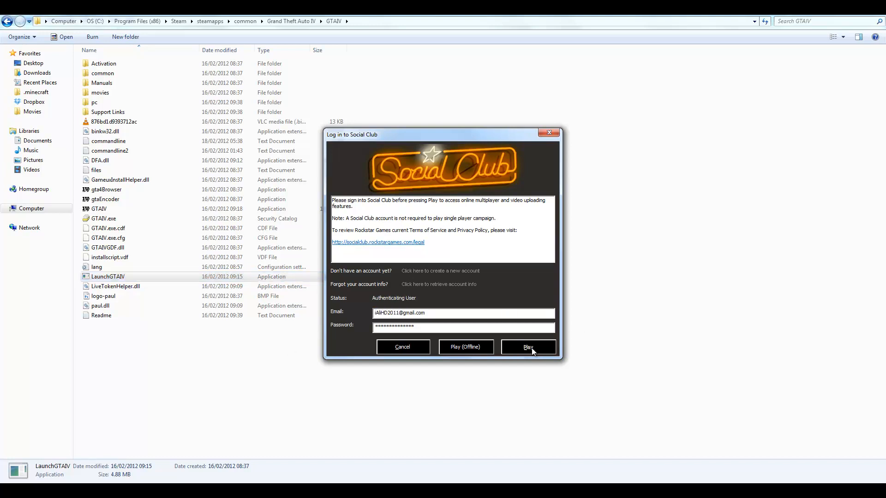
{"action": "mouse_move", "coordinate": [530, 315]}
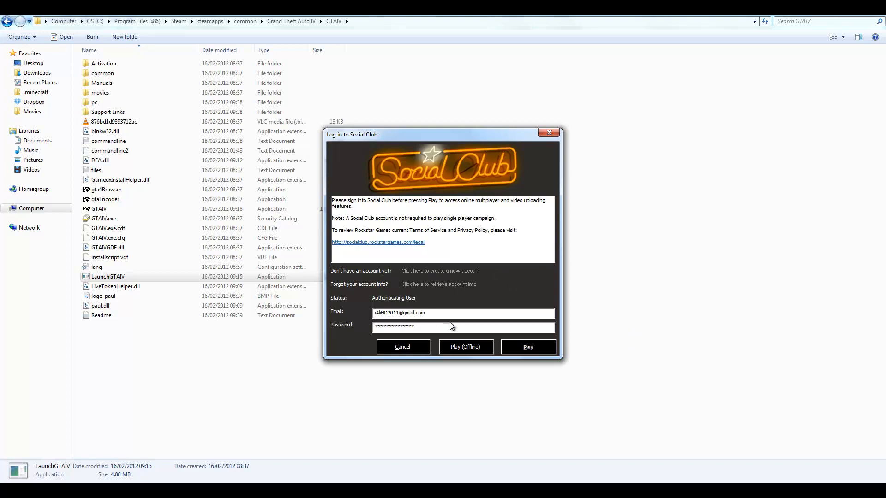
{"action": "mouse_move", "coordinate": [456, 332]}
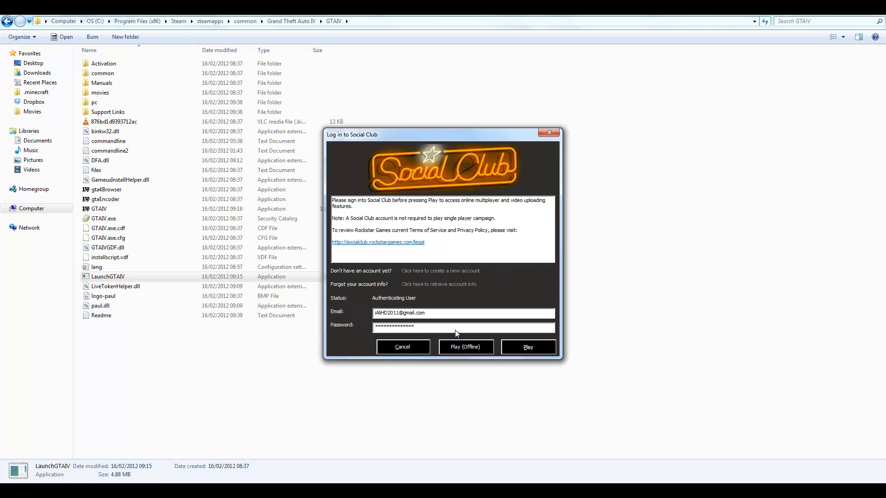
{"action": "mouse_move", "coordinate": [480, 337]}
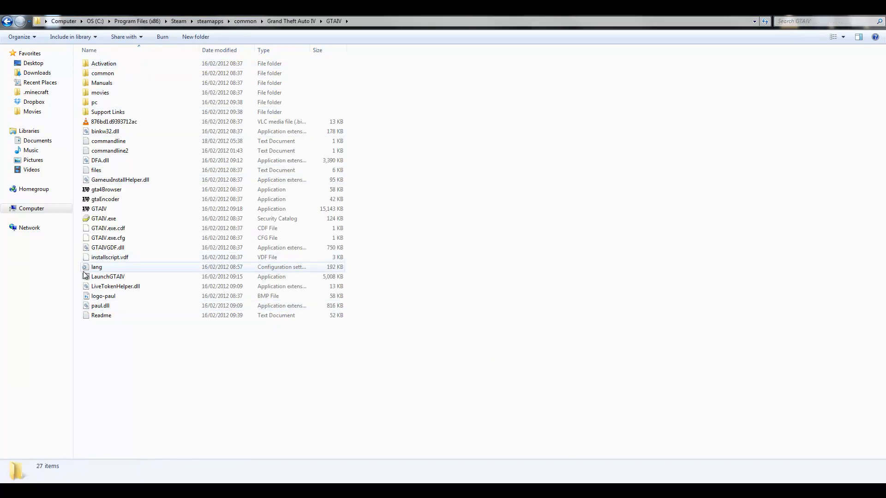
Step: Launch GTA IV a second time and sign in again with Play in Social Club
{"action": "left_click", "coordinate": [107, 276]}
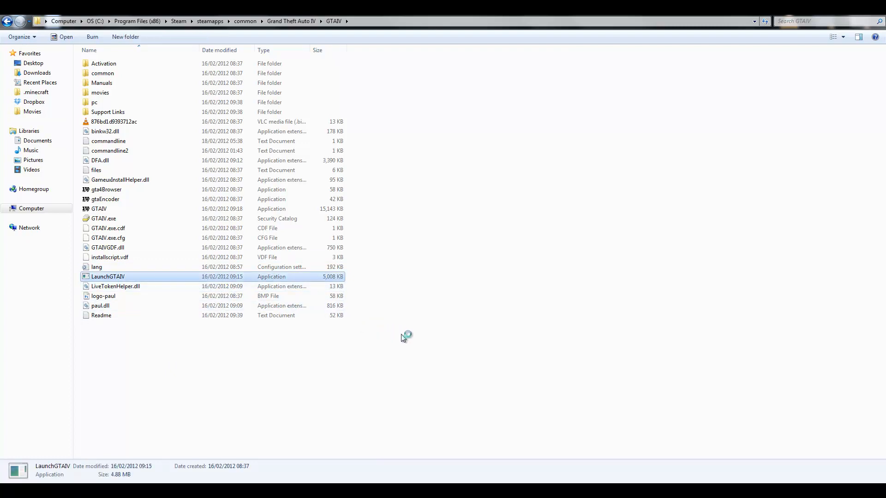
{"action": "double_click", "coordinate": [107, 276]}
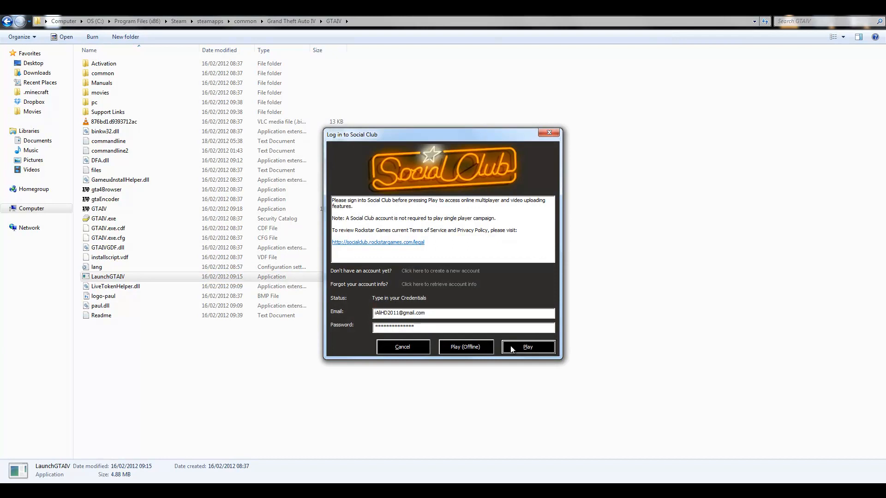
{"action": "left_click", "coordinate": [527, 347]}
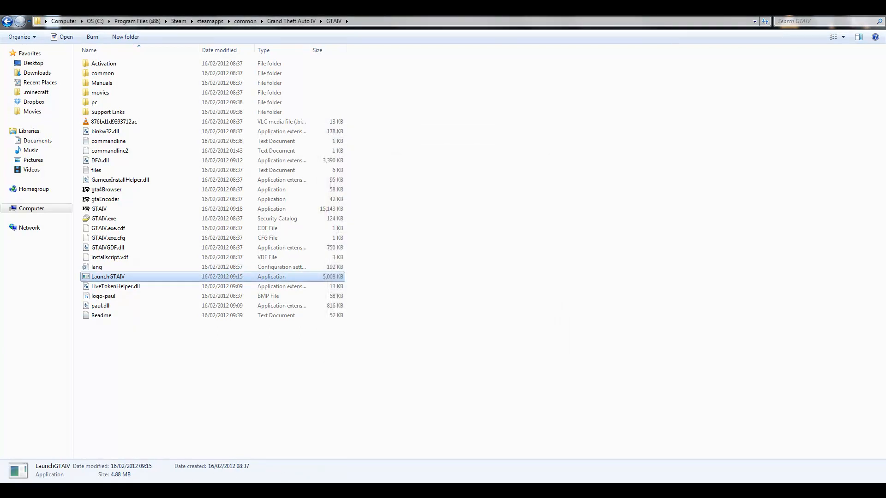
{"action": "mouse_move", "coordinate": [157, 429]}
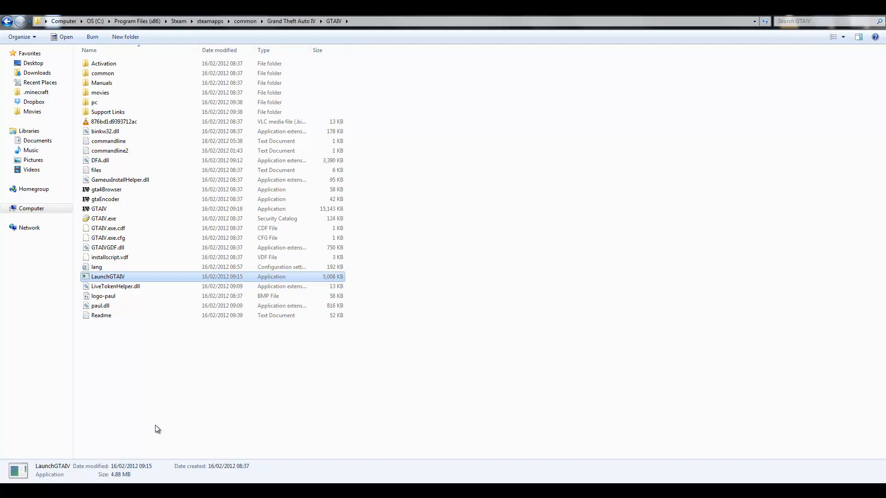
{"action": "mouse_move", "coordinate": [124, 458]}
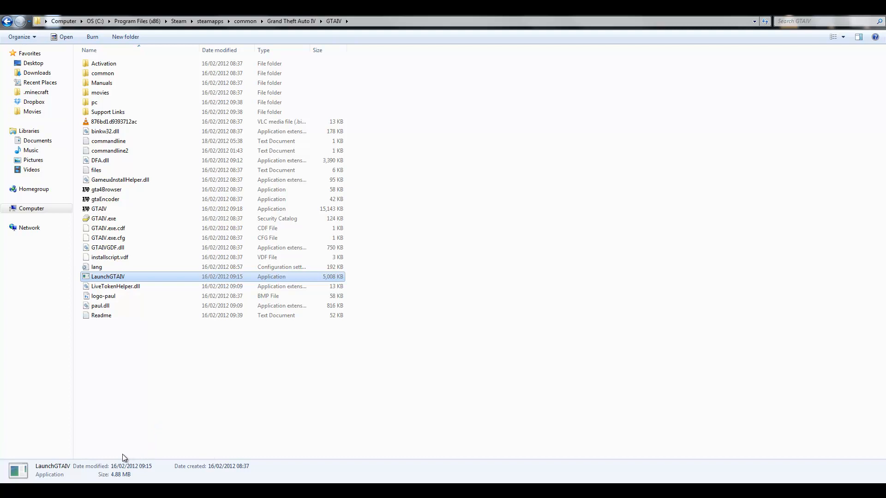